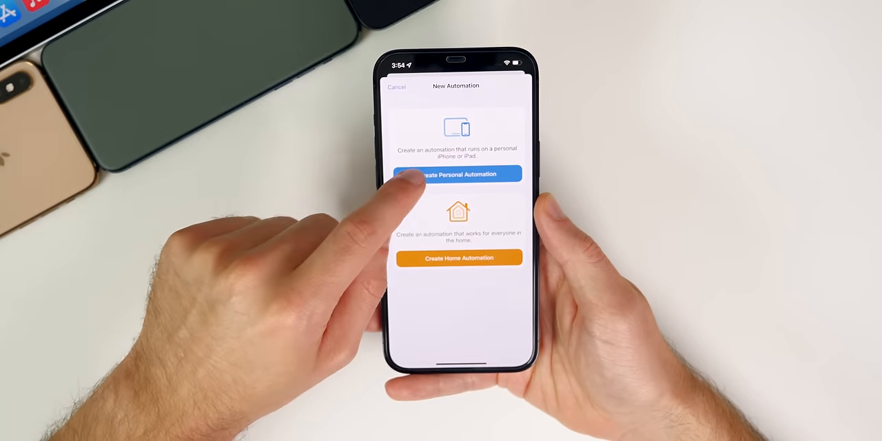
Create a personal automation triggered when the chosen apps are opened (Is Opened).
click(454, 173)
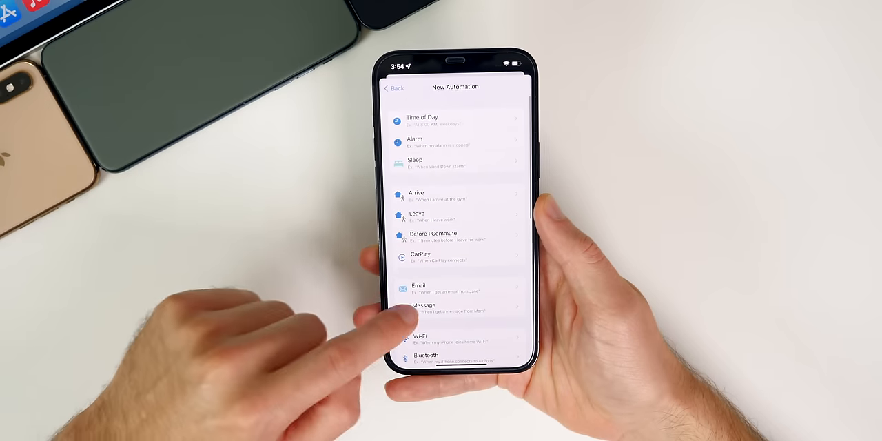
scroll(down, 3)
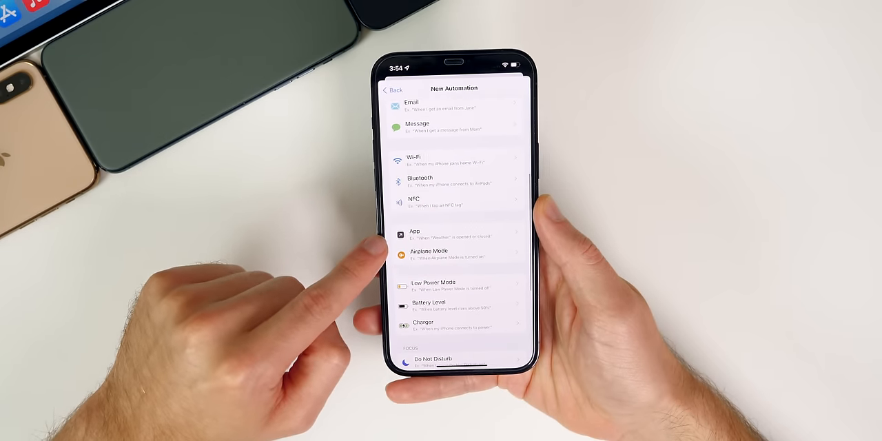
click(413, 232)
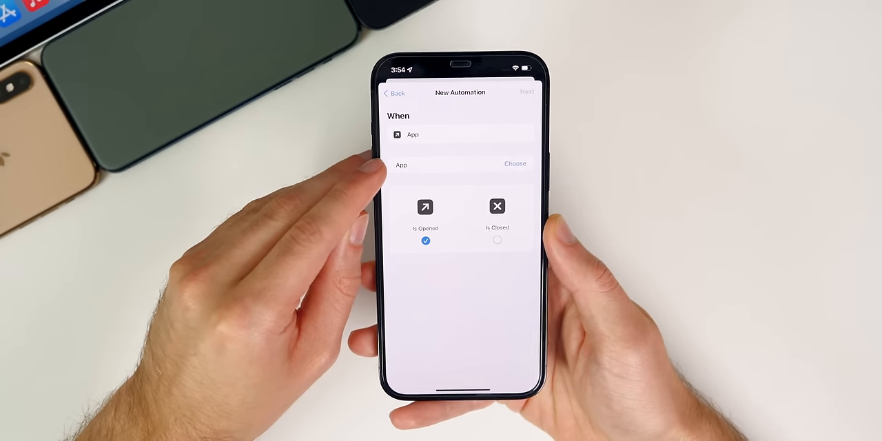
click(514, 162)
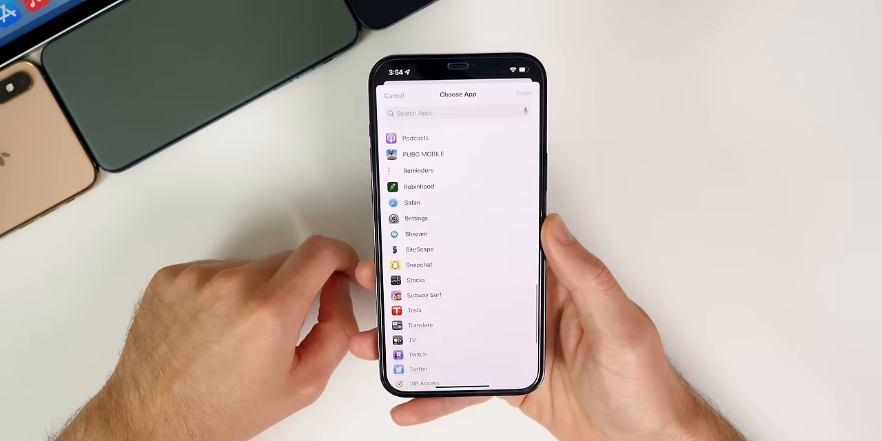
scroll(down, 3)
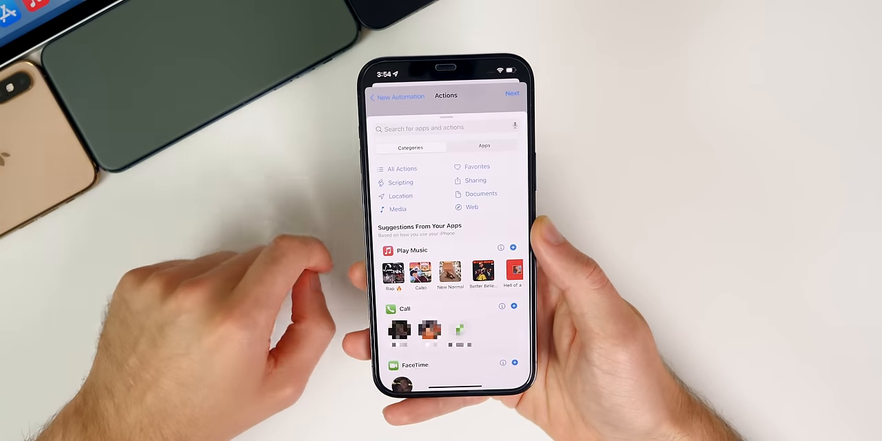
Add a Start Timer action lasting 1 second and continue to the automation summary.
click(426, 127)
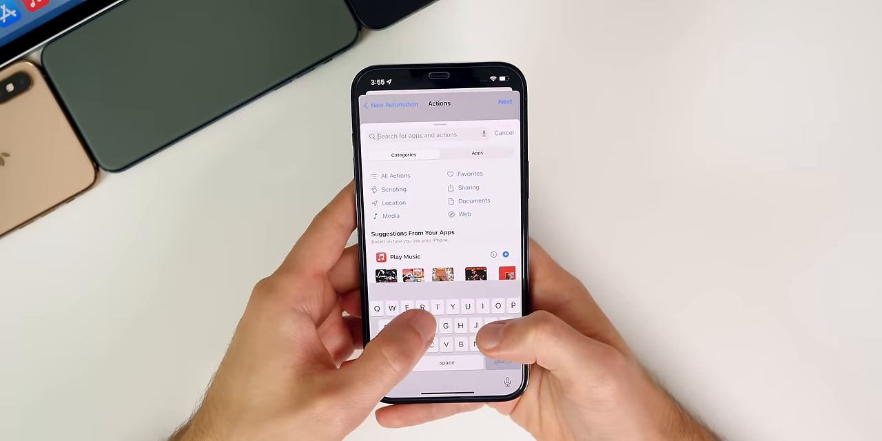
text(Timer)
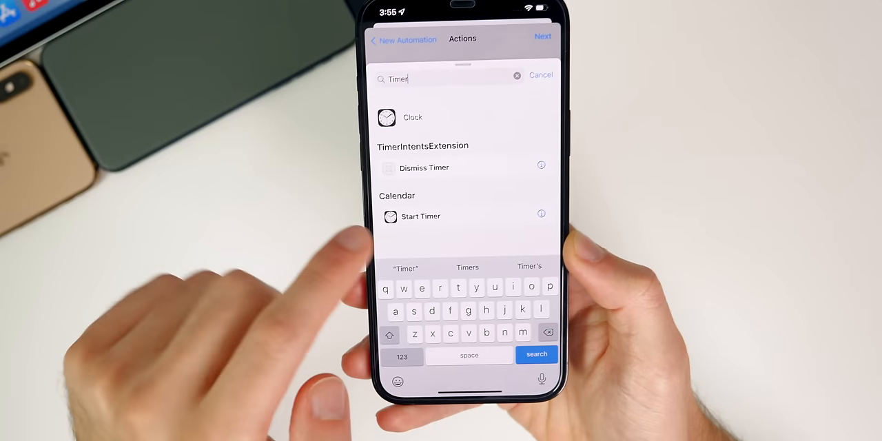
click(421, 216)
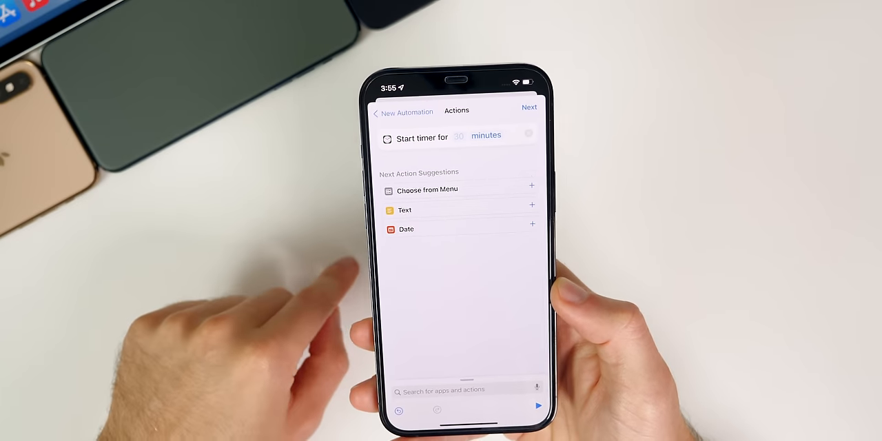
click(460, 138)
text(1)
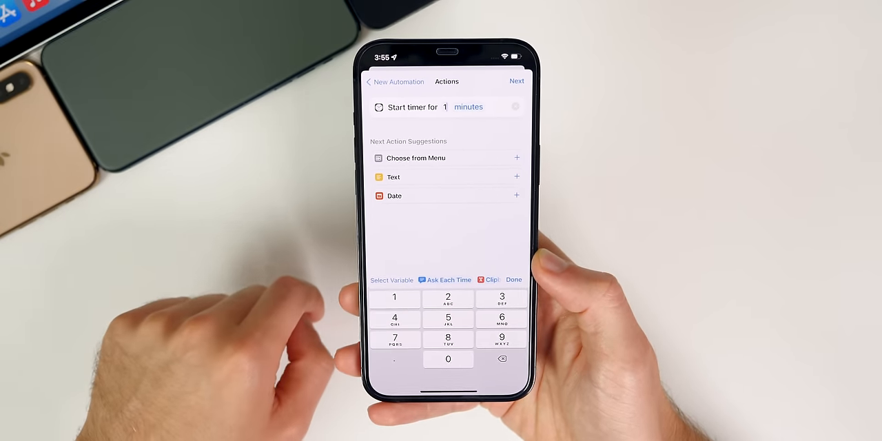
click(469, 107)
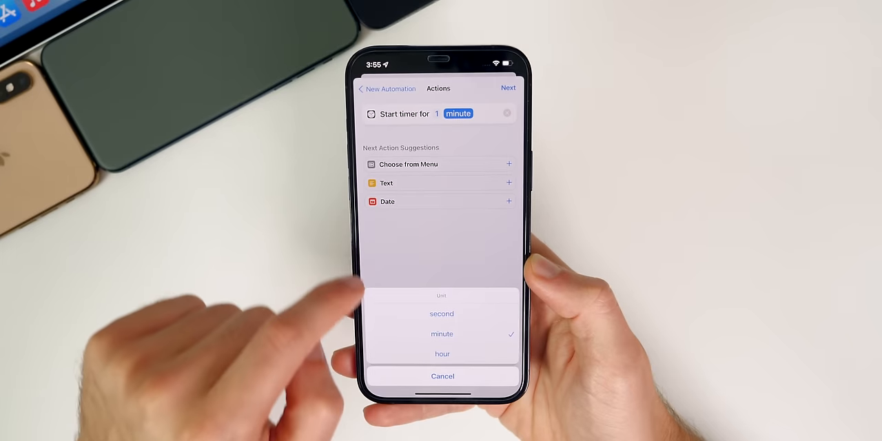
click(441, 314)
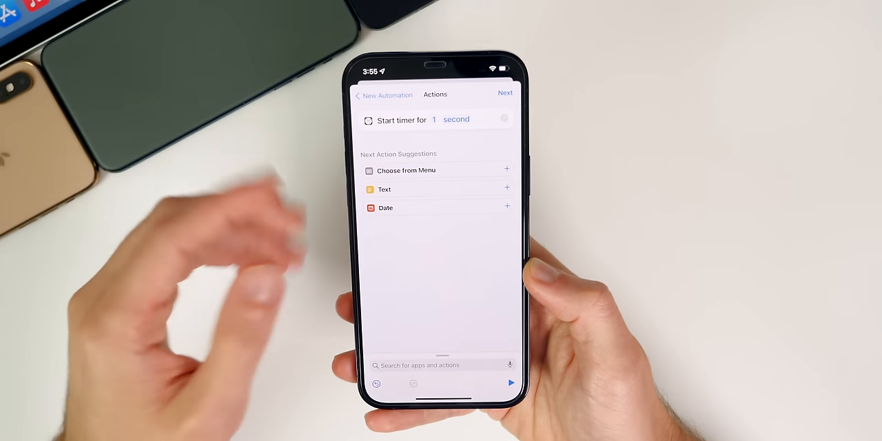
click(505, 94)
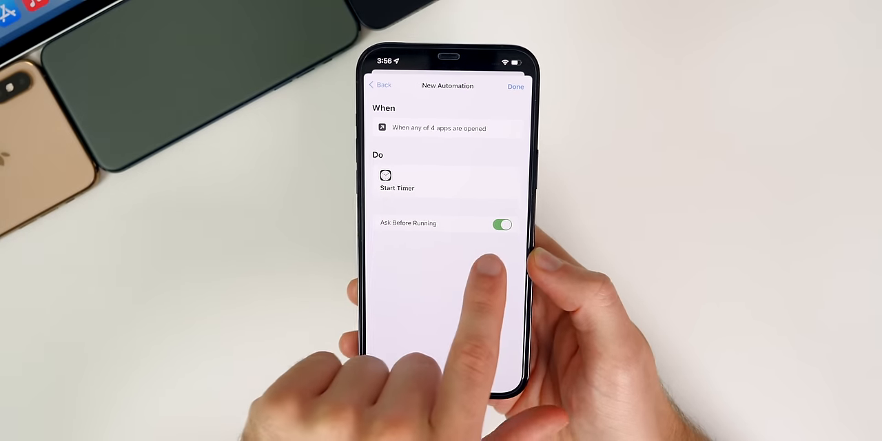
Switch off Ask Before Running so the automation runs without confirmation.
click(501, 224)
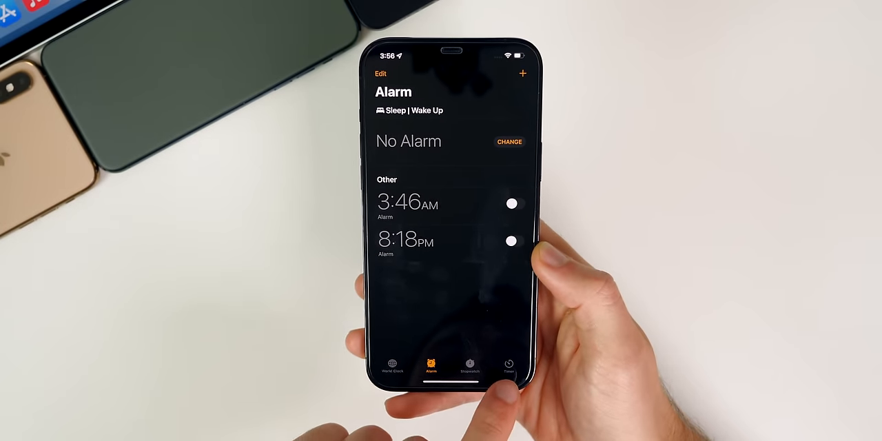
Set the Clock timer's When Timer Ends option to Stop Playing.
click(510, 367)
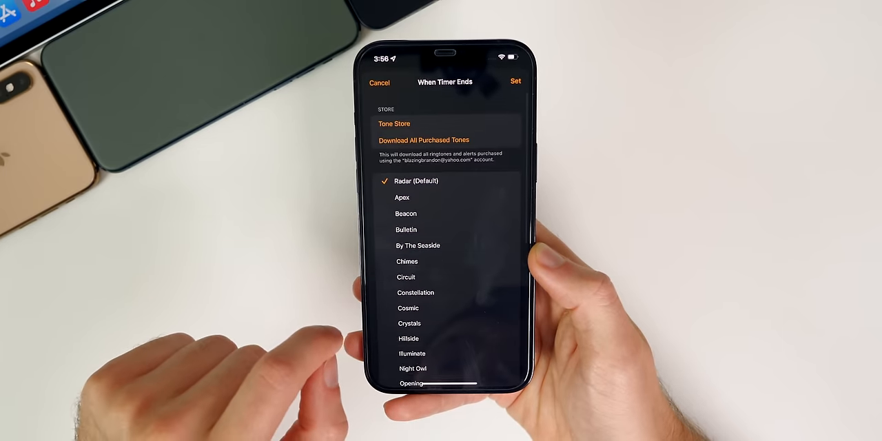
scroll(down, 3)
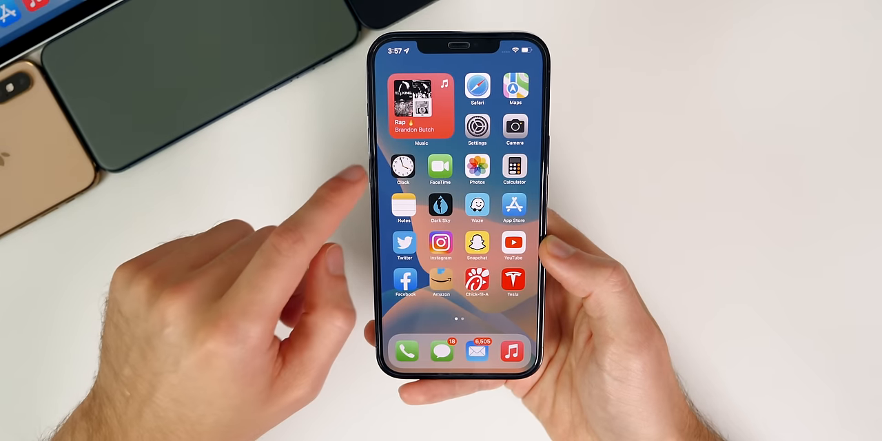
Open one of the selected apps to test that the automation locks the phone.
click(402, 171)
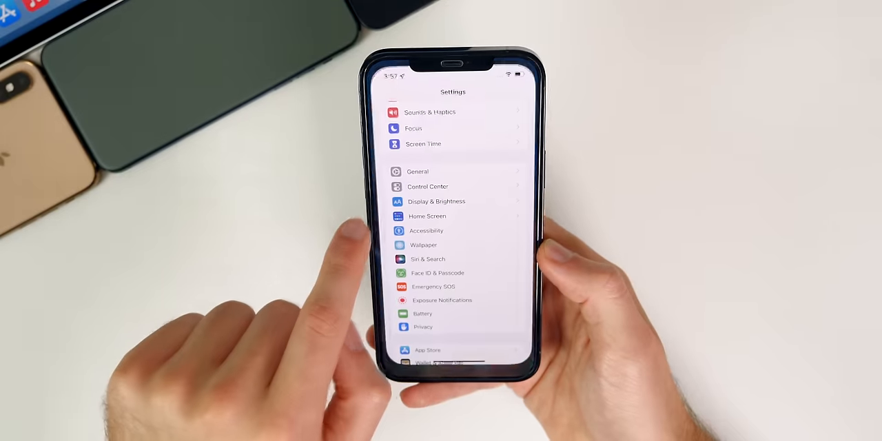
View Shortcuts' notification settings via Screen Time's notification summary.
scroll(down, 3)
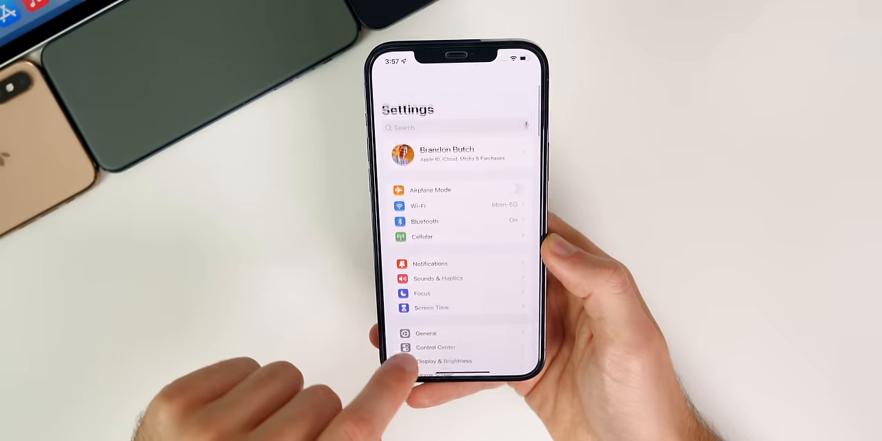
scroll(down, 3)
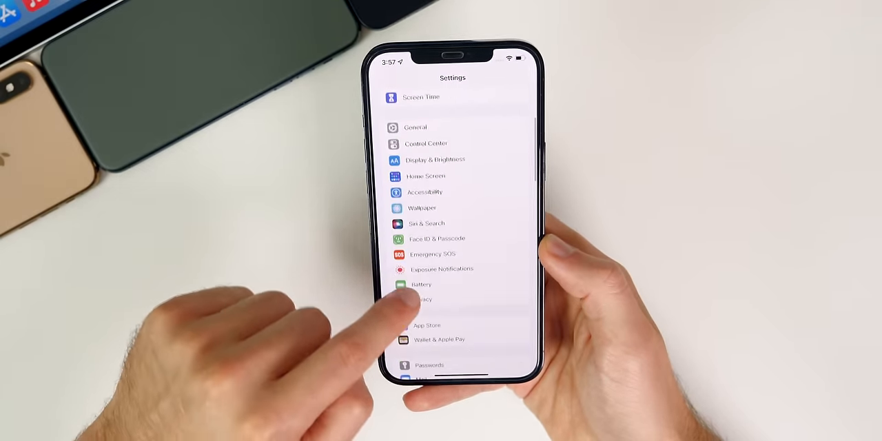
scroll(down, 3)
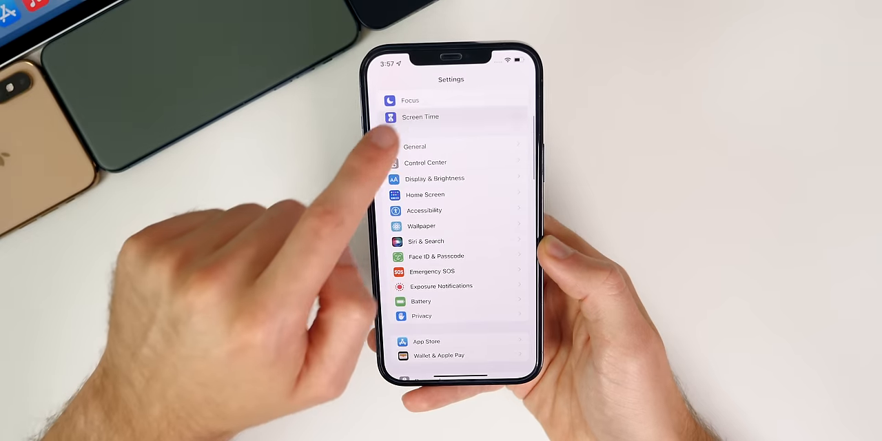
click(419, 116)
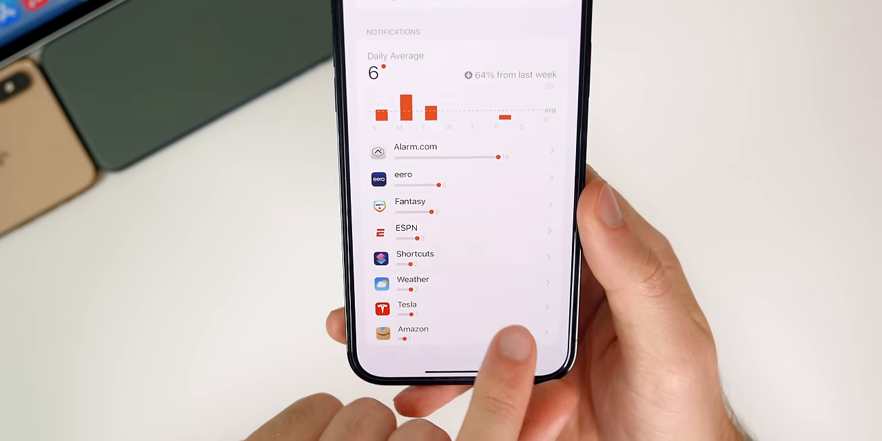
click(415, 256)
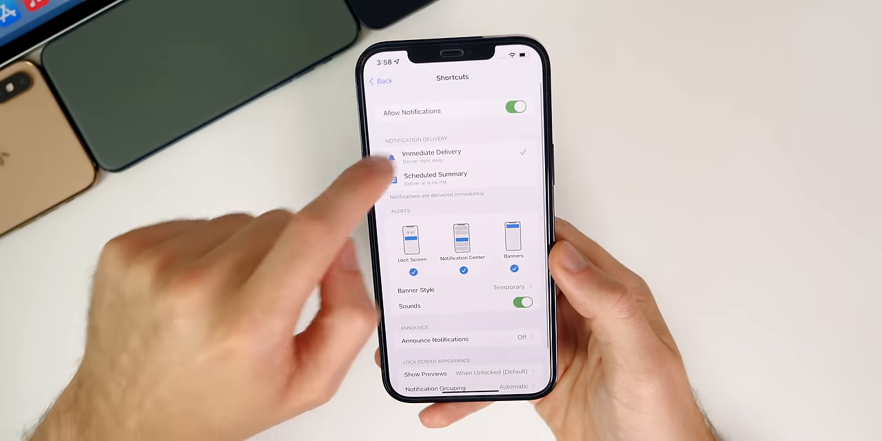
click(518, 102)
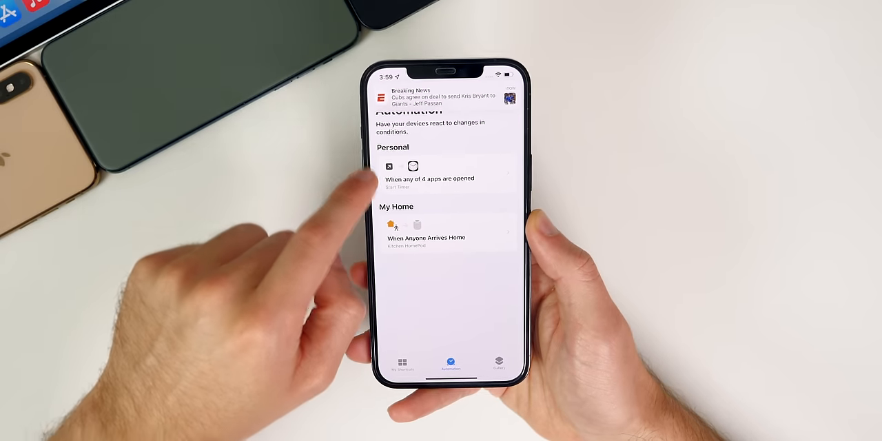
Check the 'When any of 4 apps are opened' automation in the Automation list.
click(433, 175)
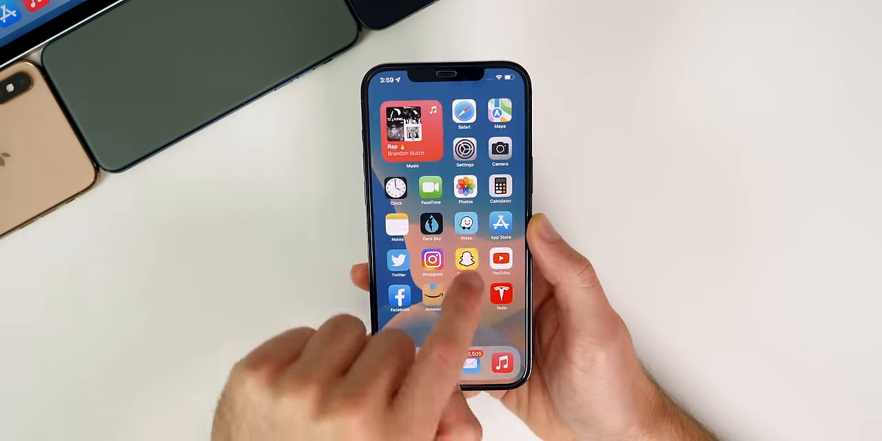
Open the Clock app from the Home Screen.
click(463, 261)
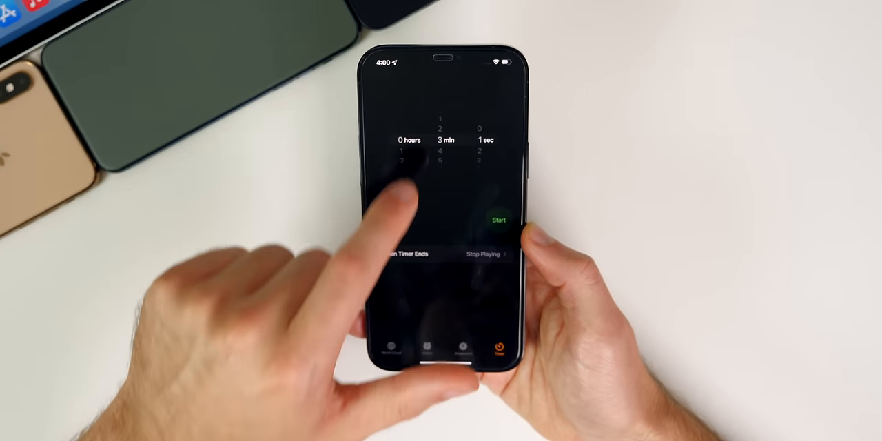
Start the 3 min 1 sec timer with When Timer Ends kept at Stop Playing.
click(499, 220)
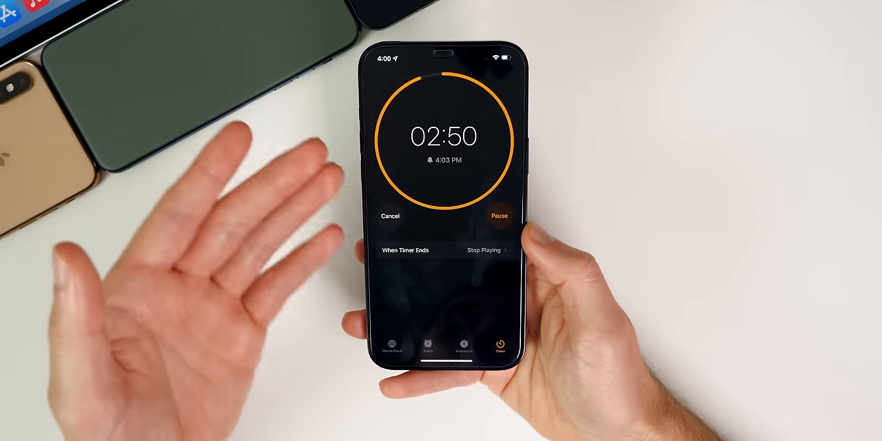
click(388, 215)
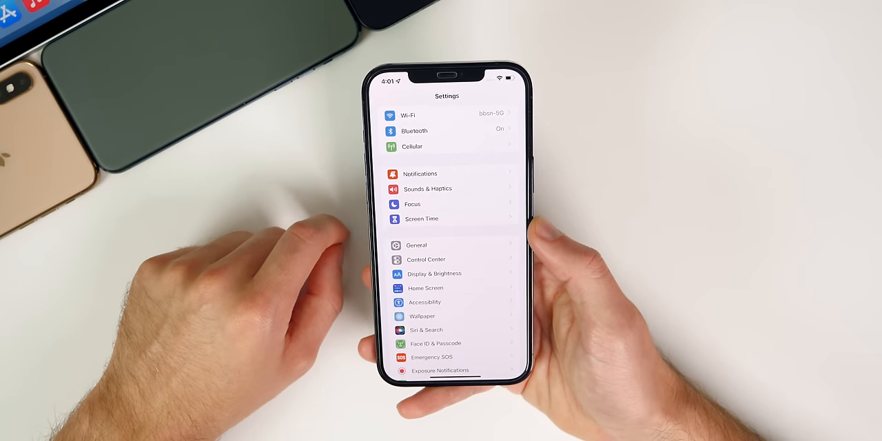
Review Screen Time's Content & Privacy Restrictions and its Allowed Apps list.
scroll(down, 3)
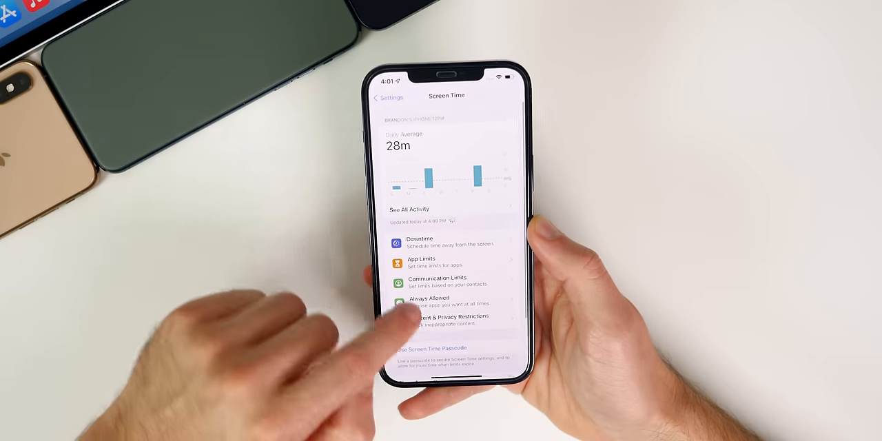
click(445, 322)
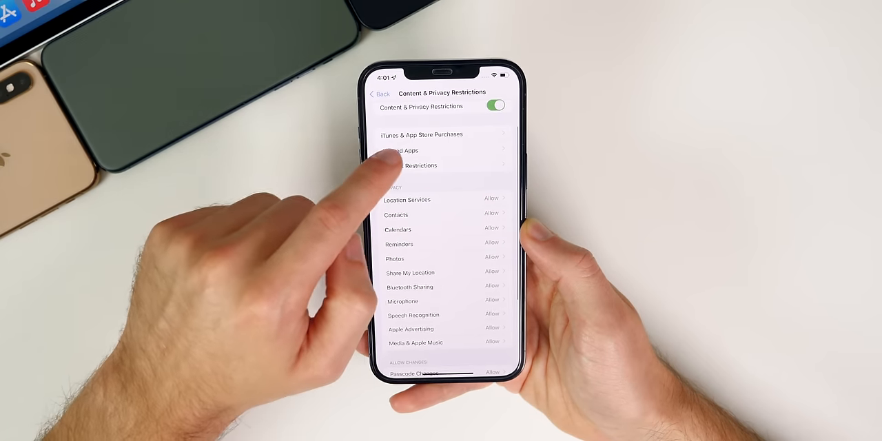
click(402, 149)
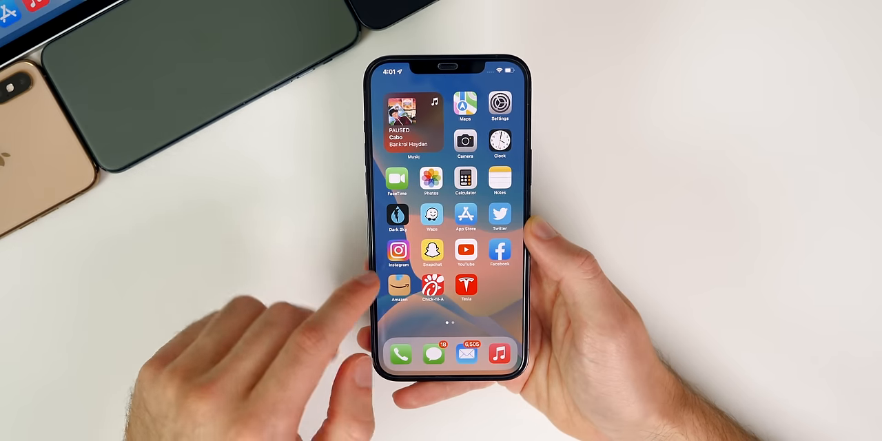
Review Screen Time's Allowed Apps list, then return to the Content & Privacy Restrictions page.
click(499, 104)
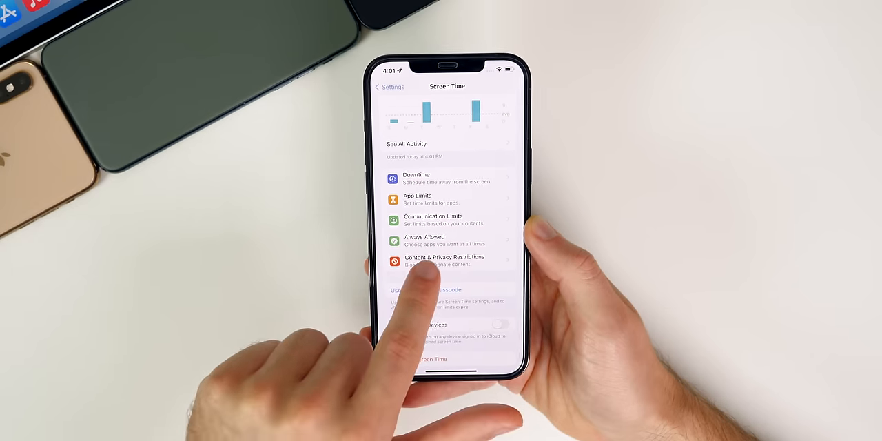
click(447, 261)
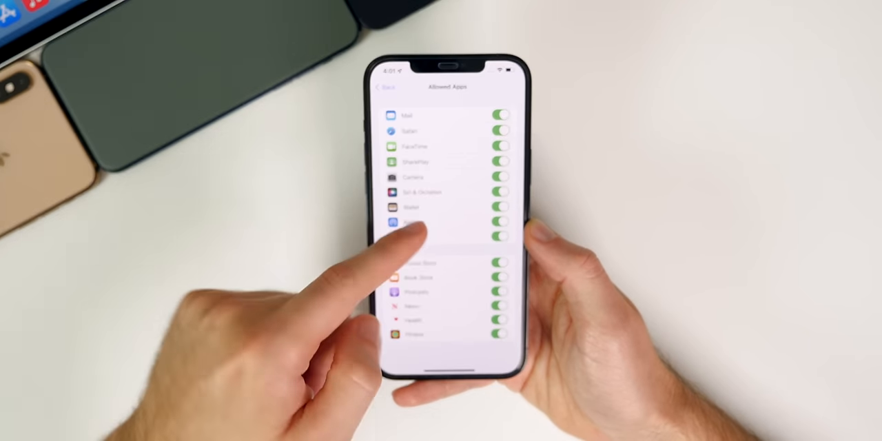
click(379, 86)
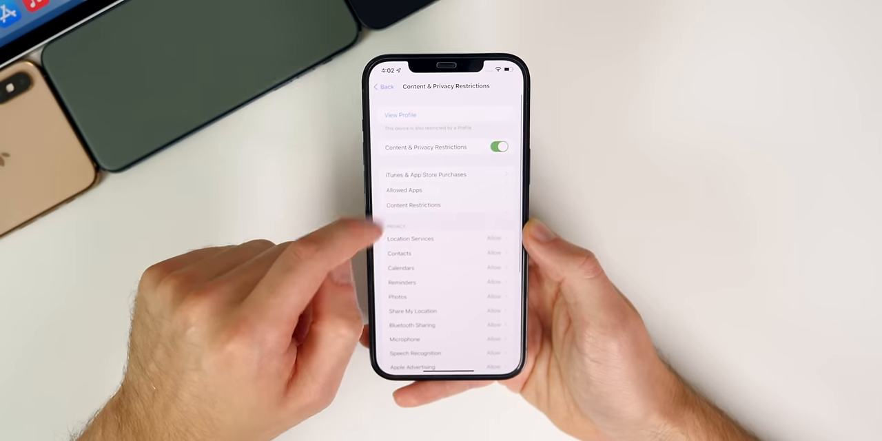
click(404, 190)
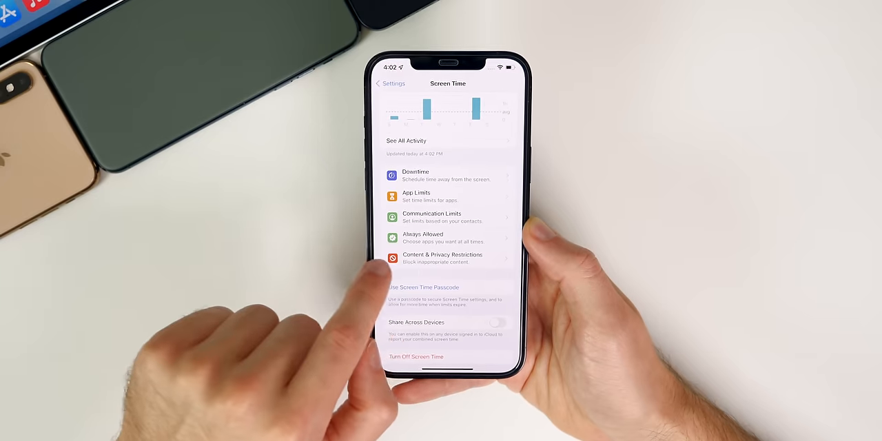
click(444, 259)
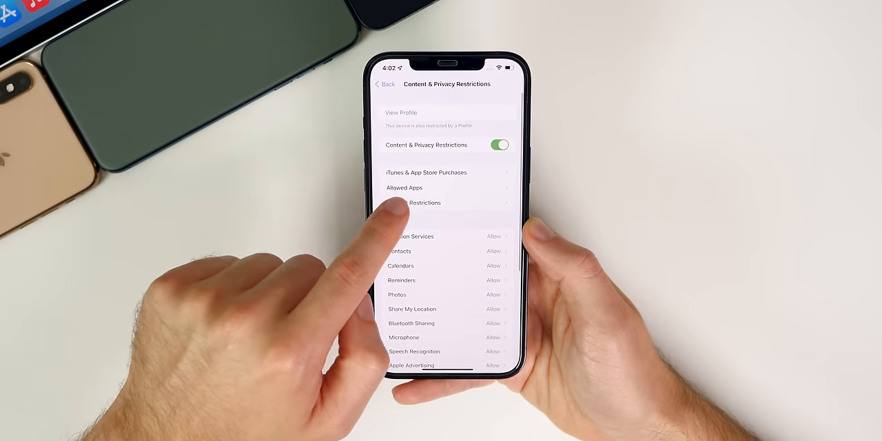